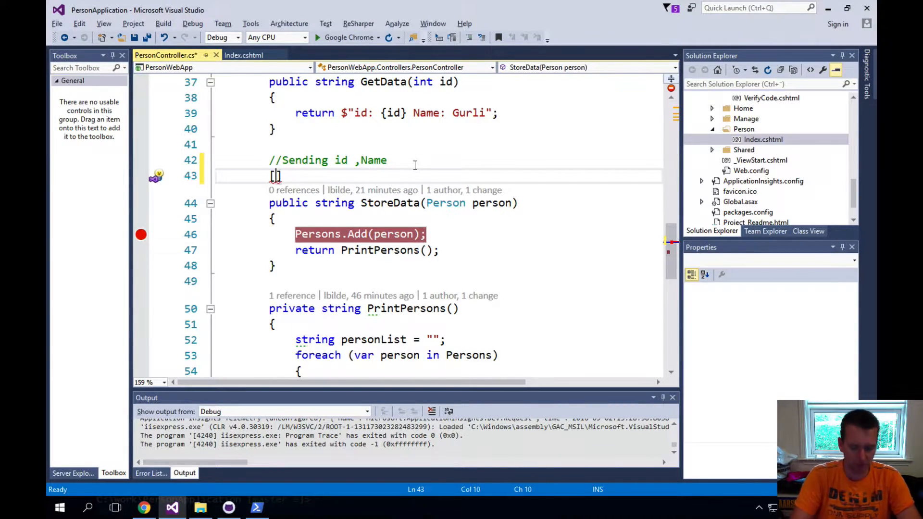
Add the [HttpPost] attribute above the StoreData action and save PersonController.cs
text(HttpPo)
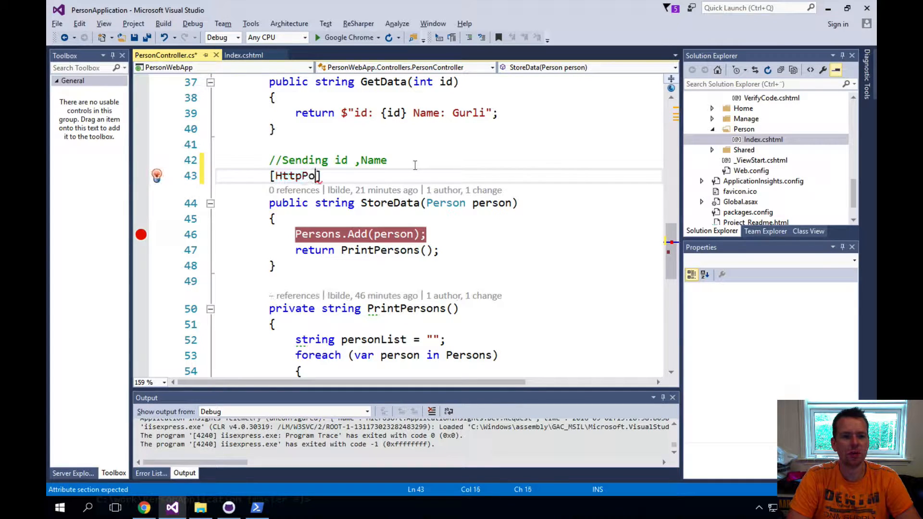
text(st)
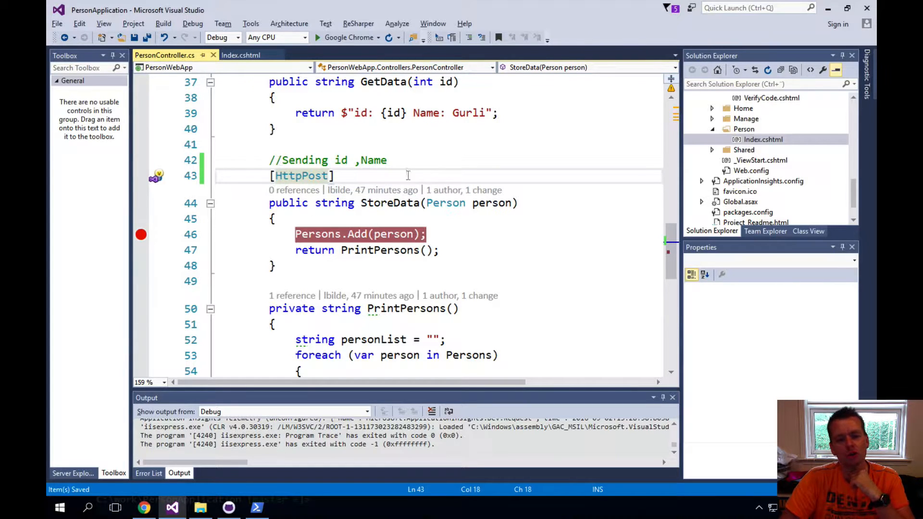
mouse_move(372, 189)
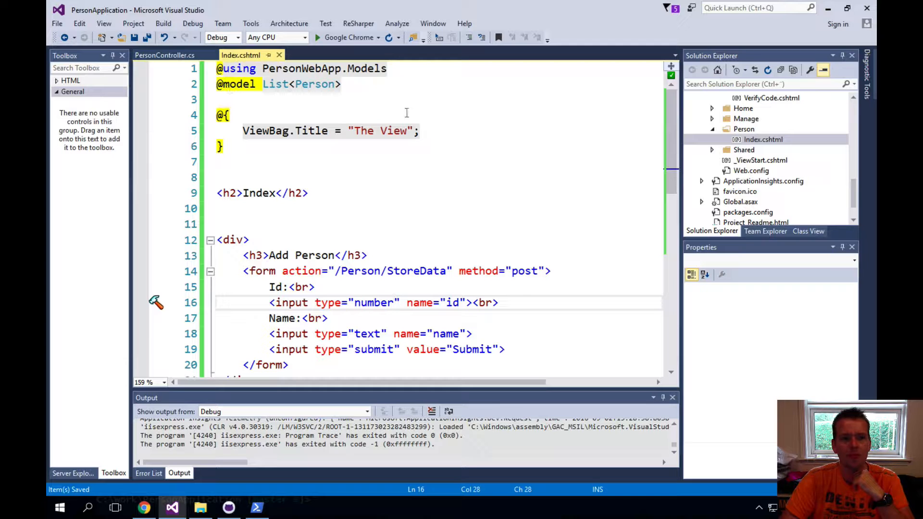
Space the Add Person form with blank lines and add a <br/> after its closing div
scroll(down, 3)
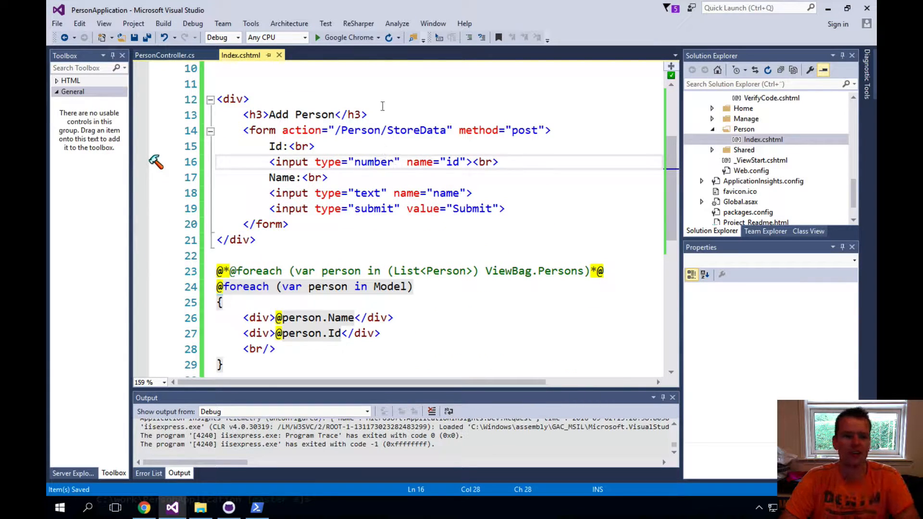
key(enter)
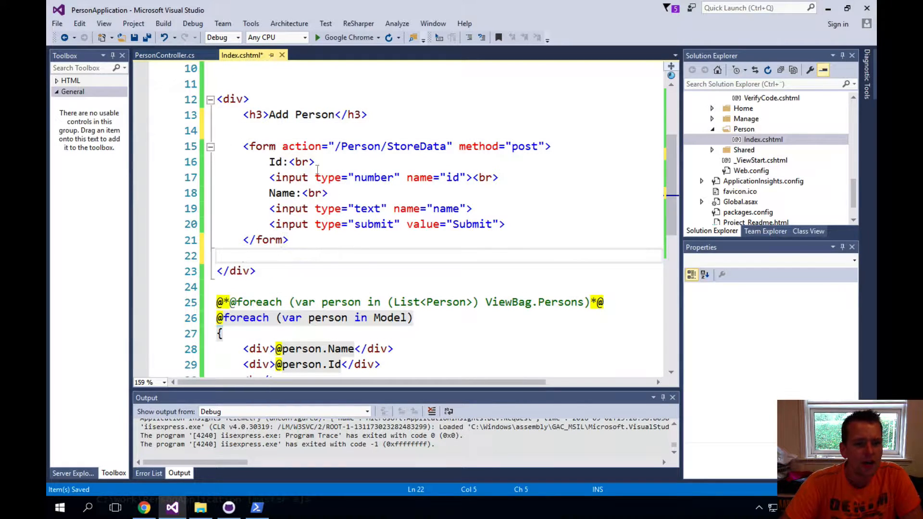
mouse_move(231, 99)
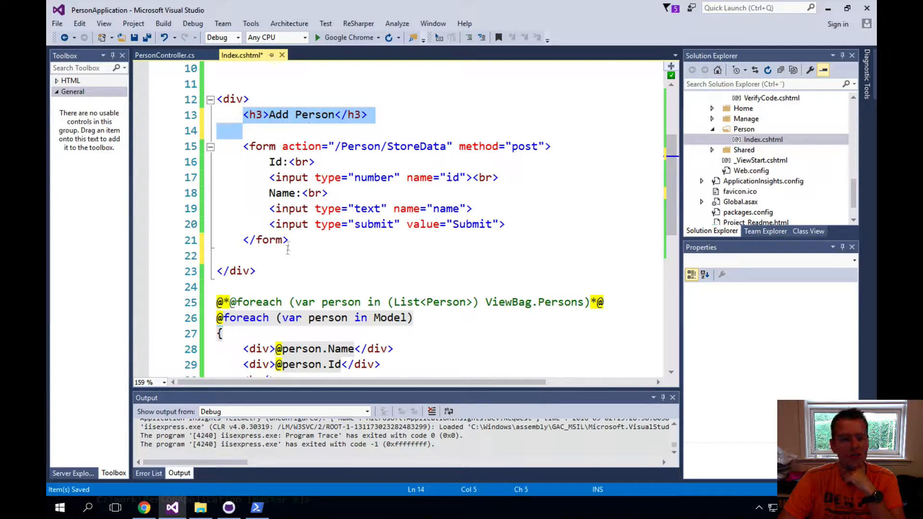
click(277, 287)
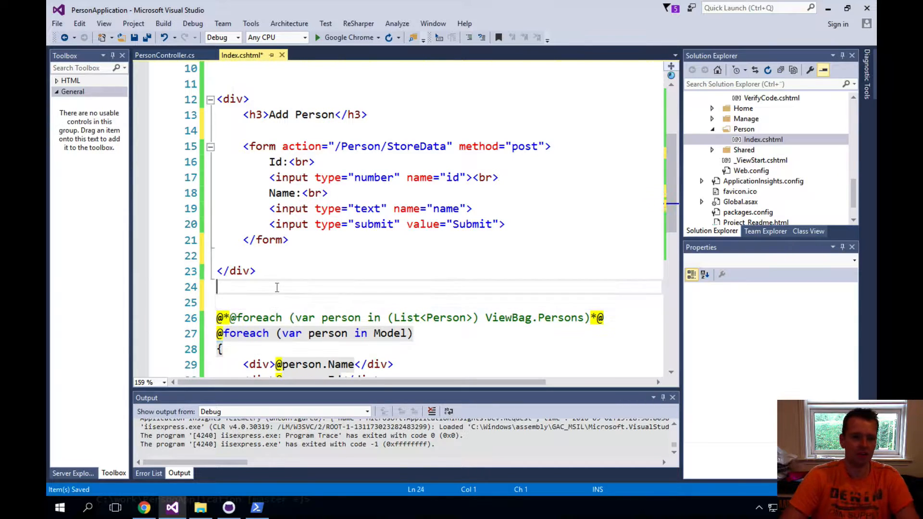
text(½)
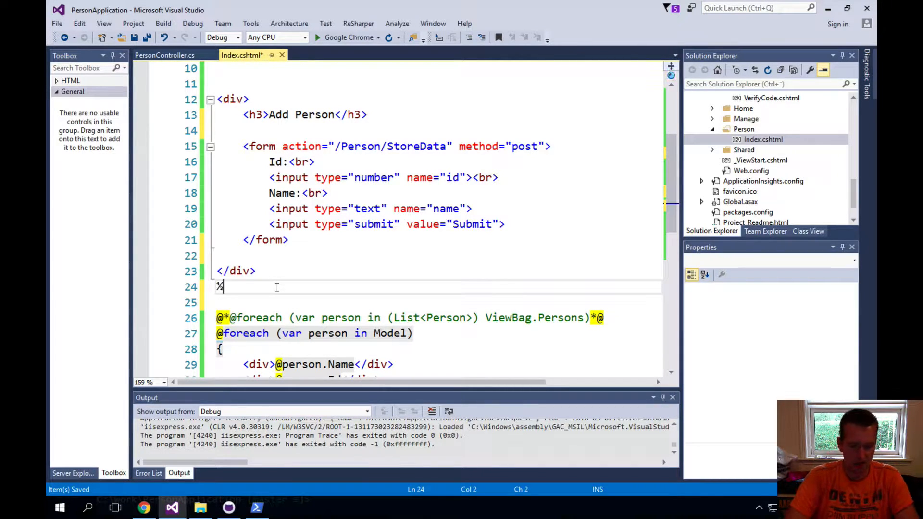
key(backspace)
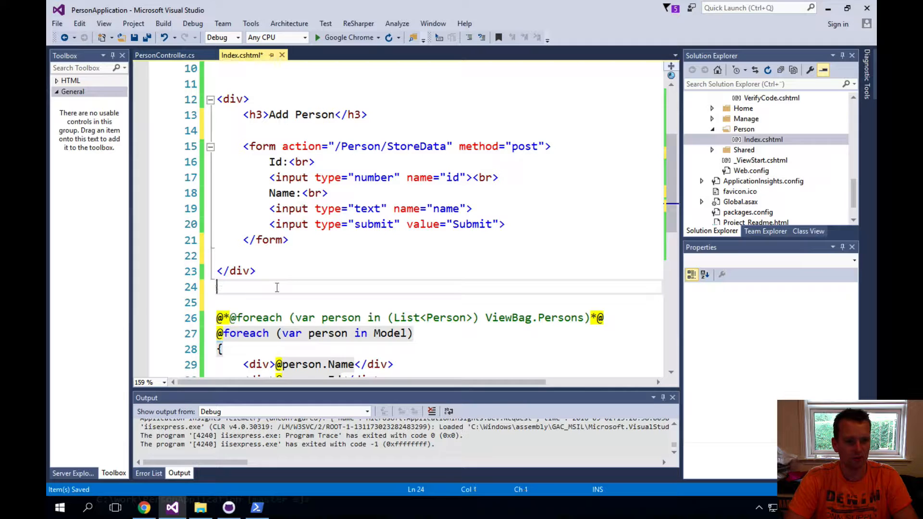
text(<br)
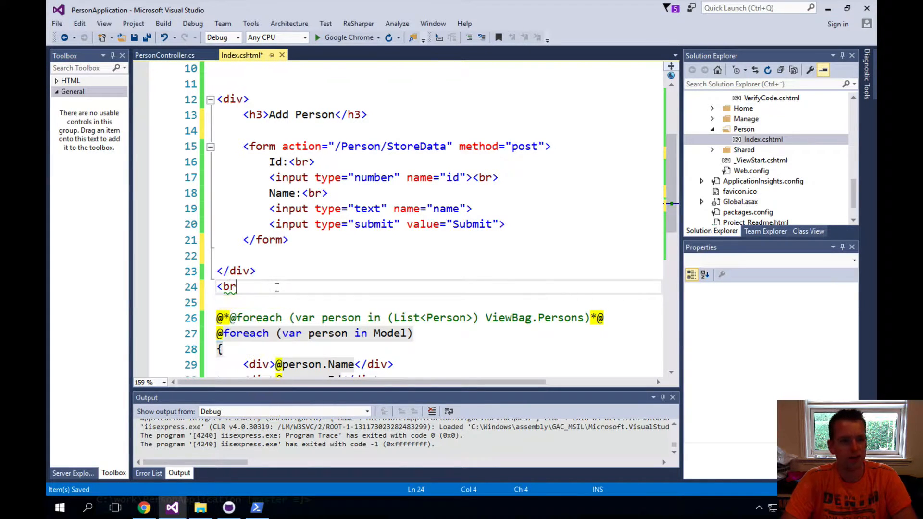
text(/>)
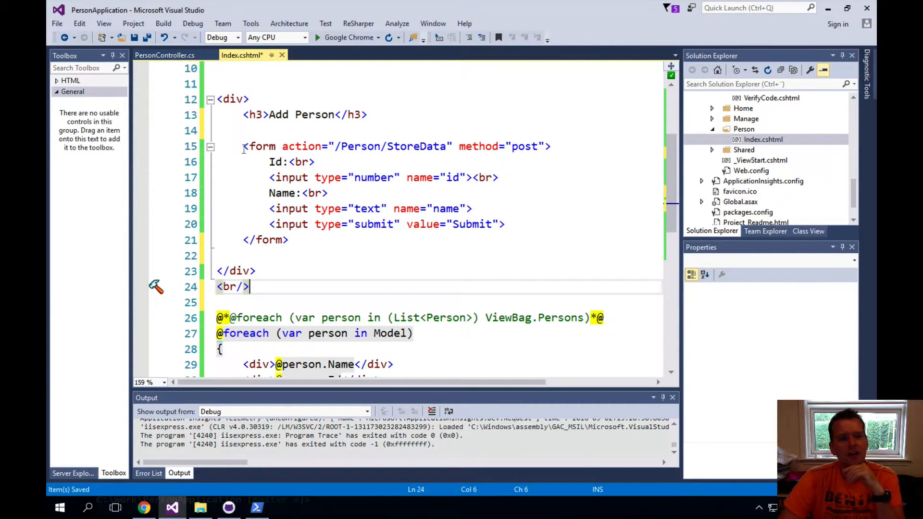
Put a blank line above the submit input and change its value from Submit to Add
drag(243, 146, 290, 240)
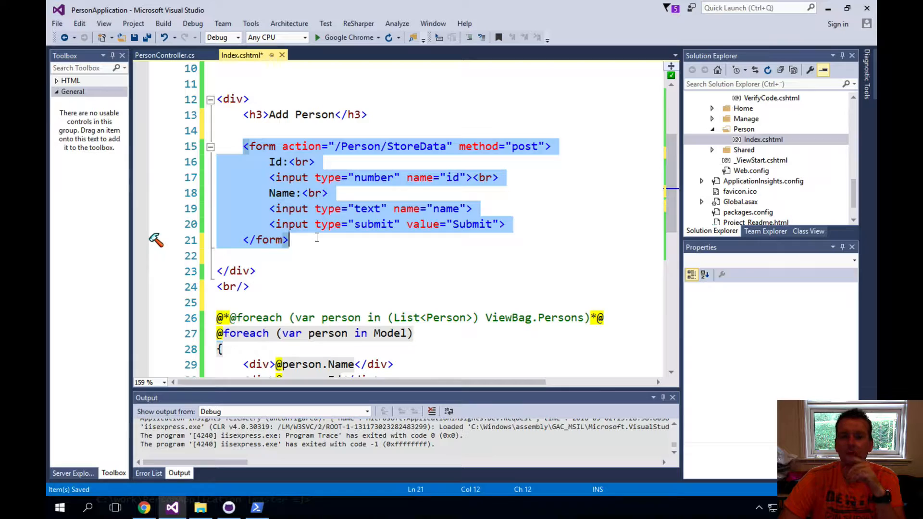
double_click(301, 146)
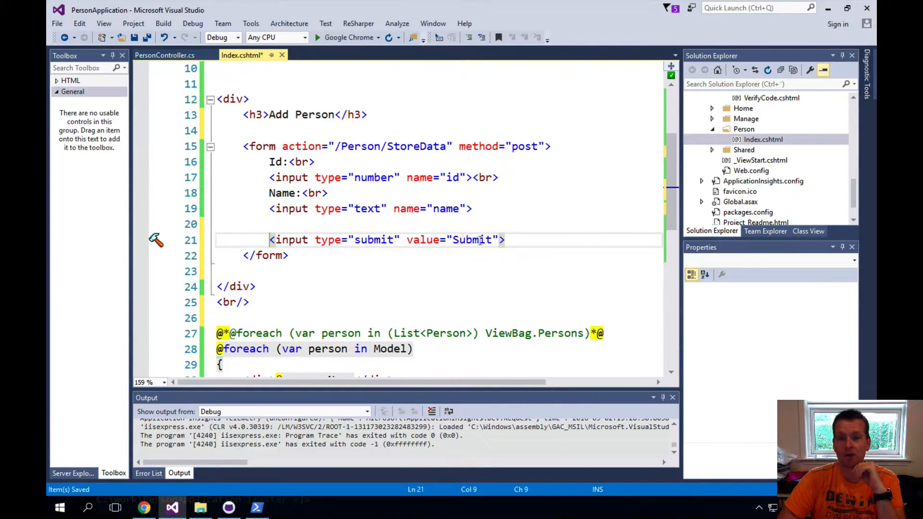
double_click(474, 239)
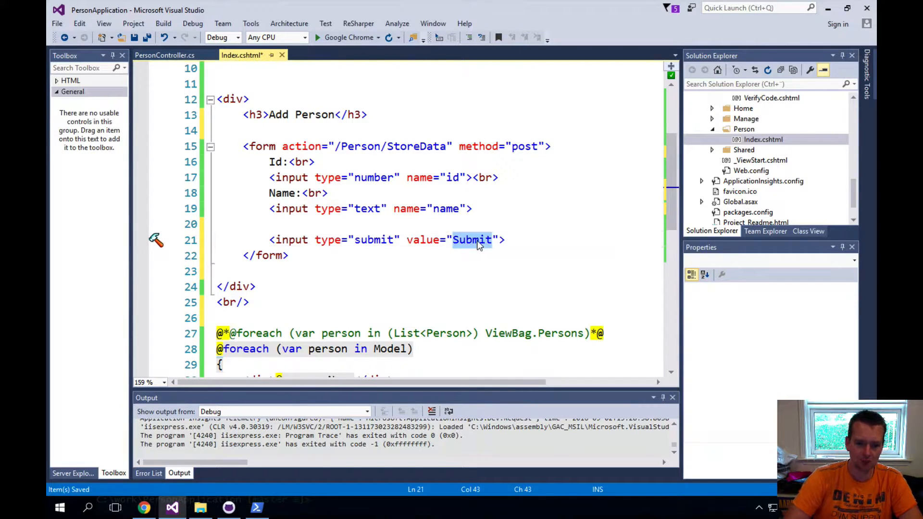
text(Add)
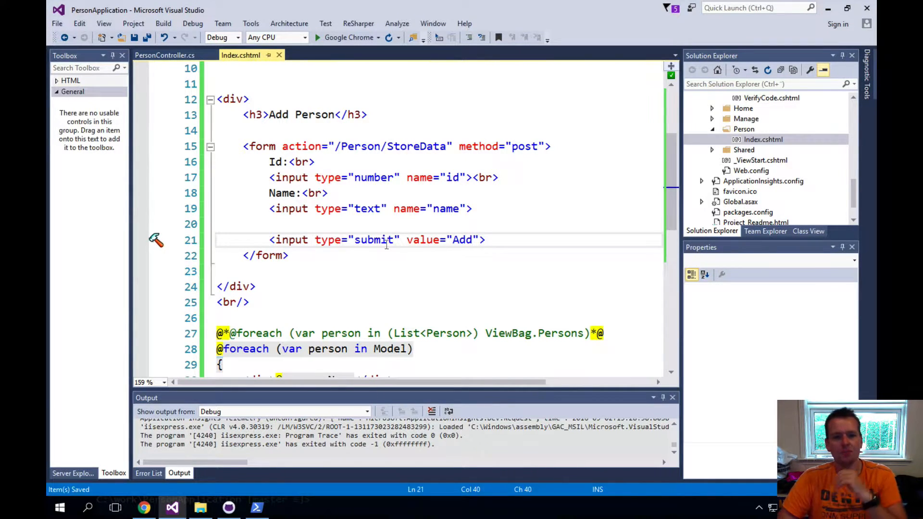
double_click(375, 240)
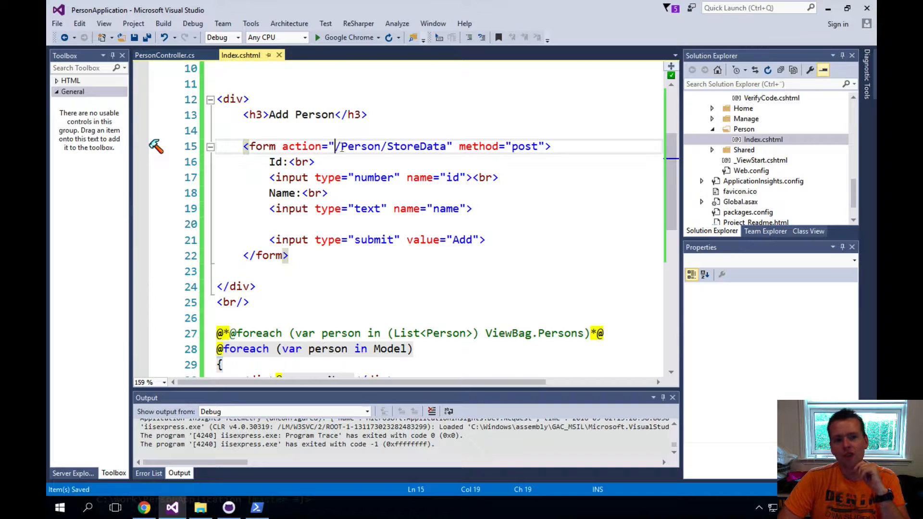
drag(338, 146, 447, 147)
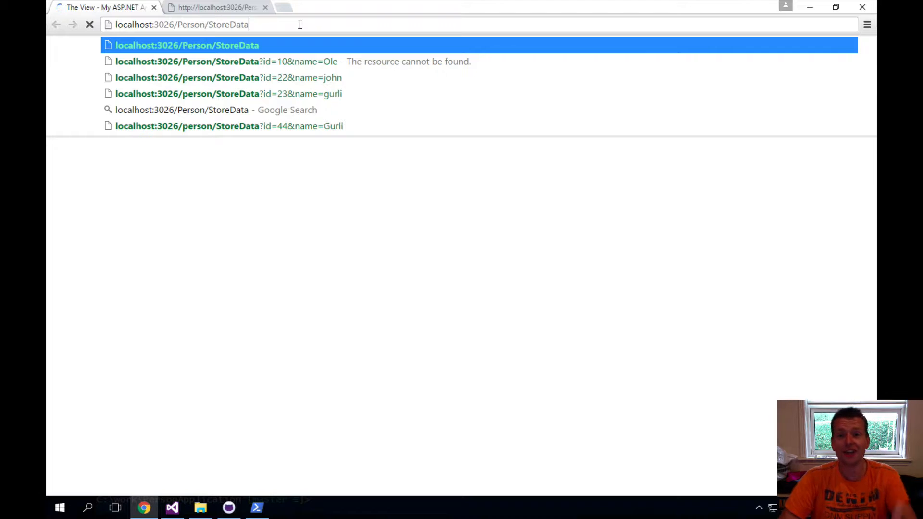
click(172, 507)
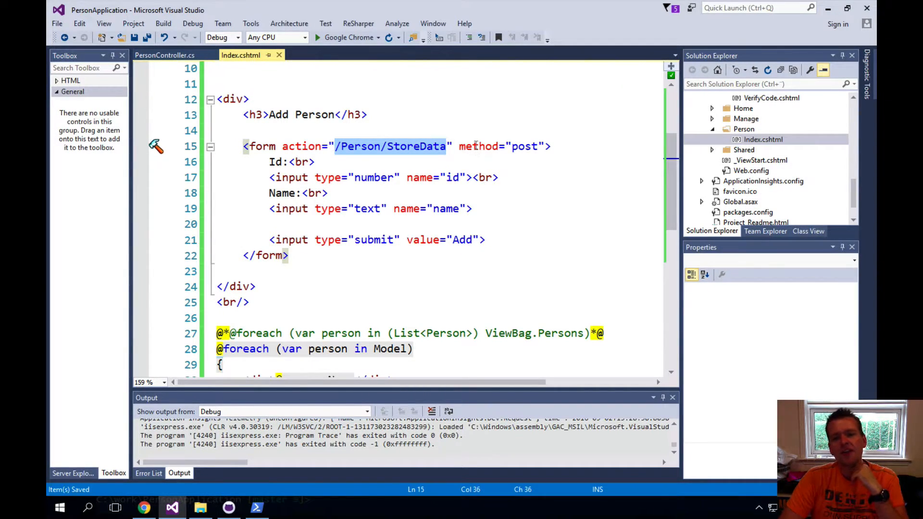
Highlight the form's post method value pointing to /Person/StoreData
double_click(523, 146)
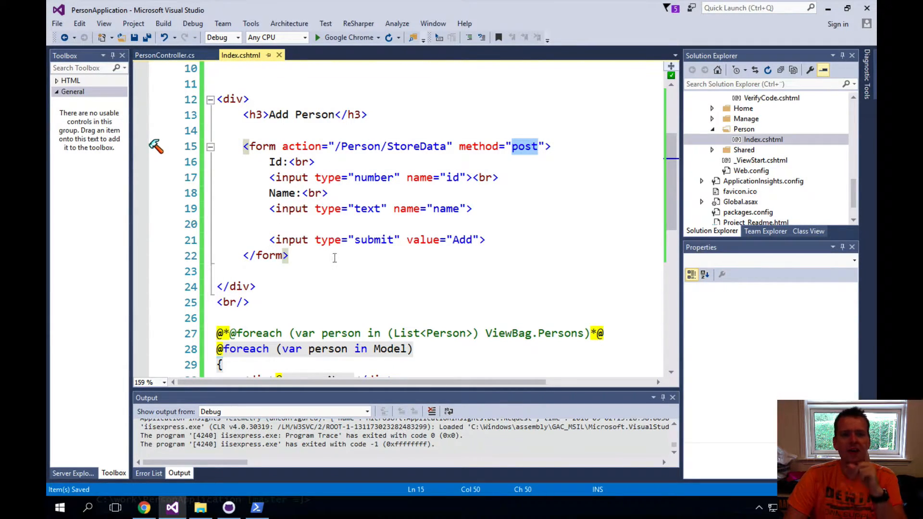
mouse_move(240, 55)
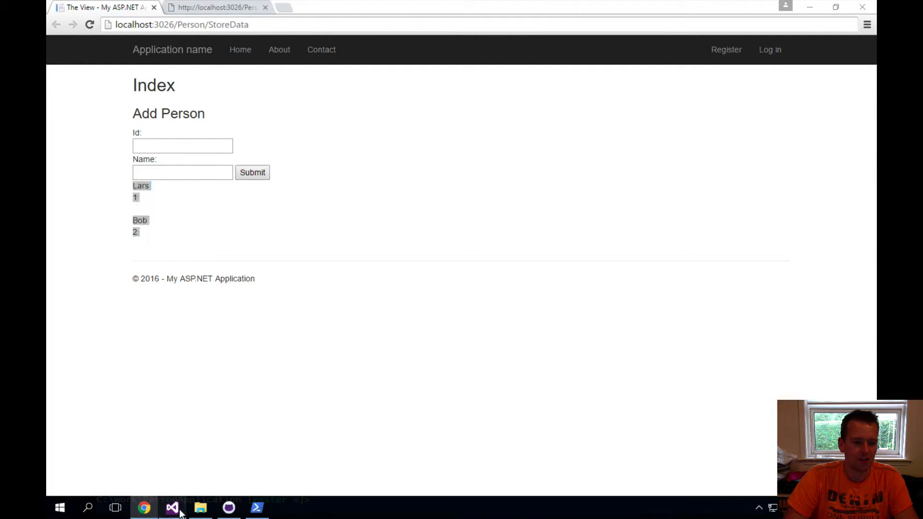
Run the app and enter Id 22 and Name NAme in the Add Person form
click(172, 507)
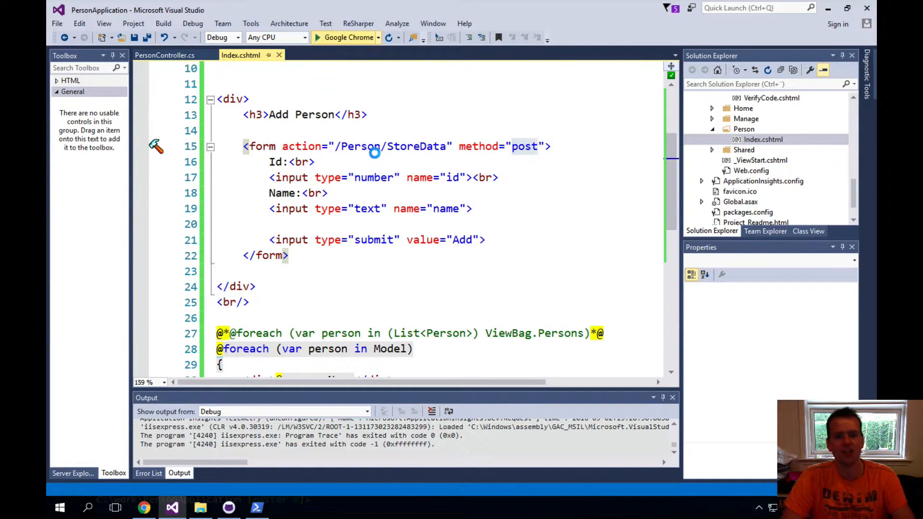
click(143, 507)
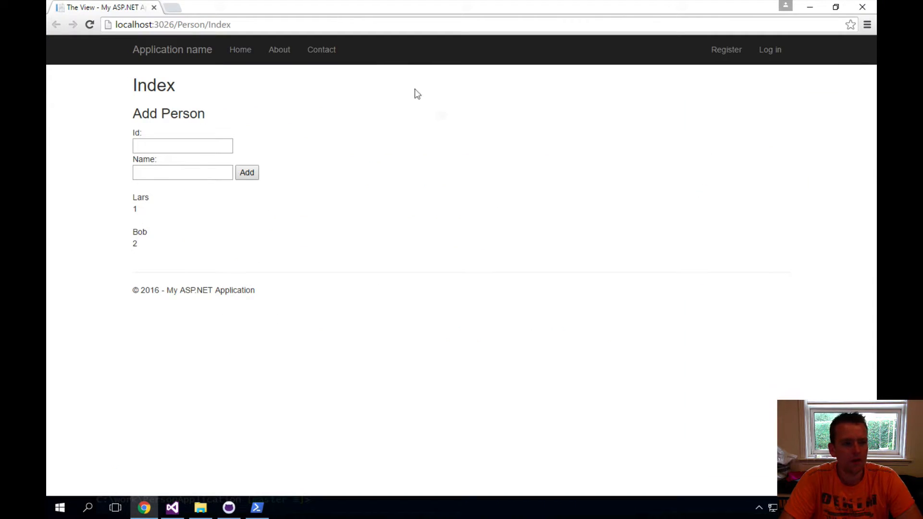
click(183, 145)
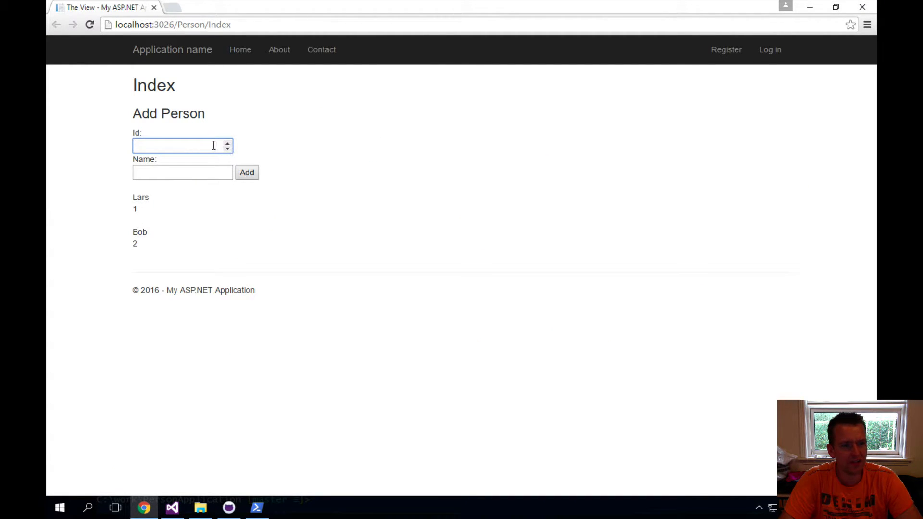
text(22)
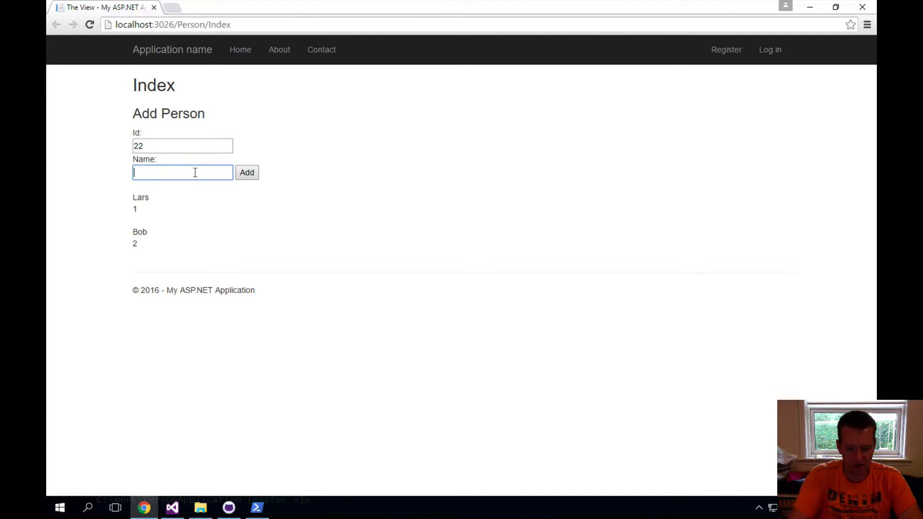
text(NAme)
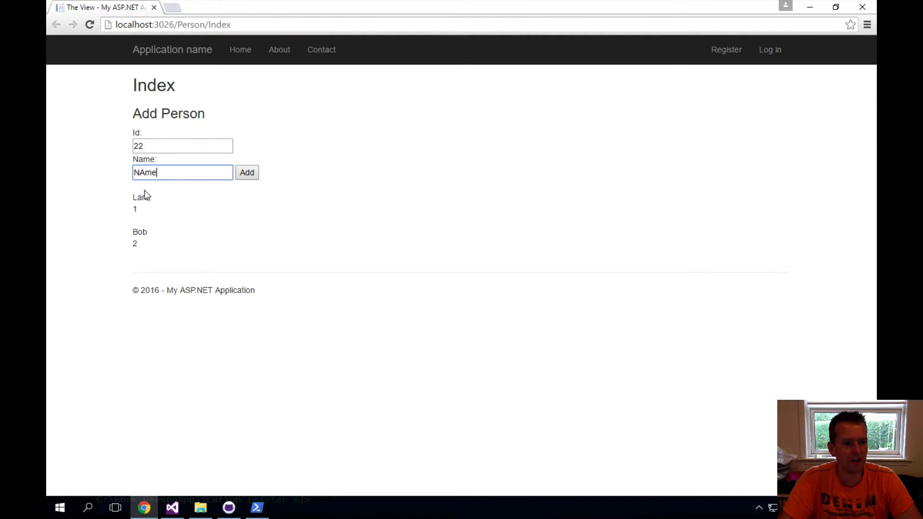
mouse_move(167, 231)
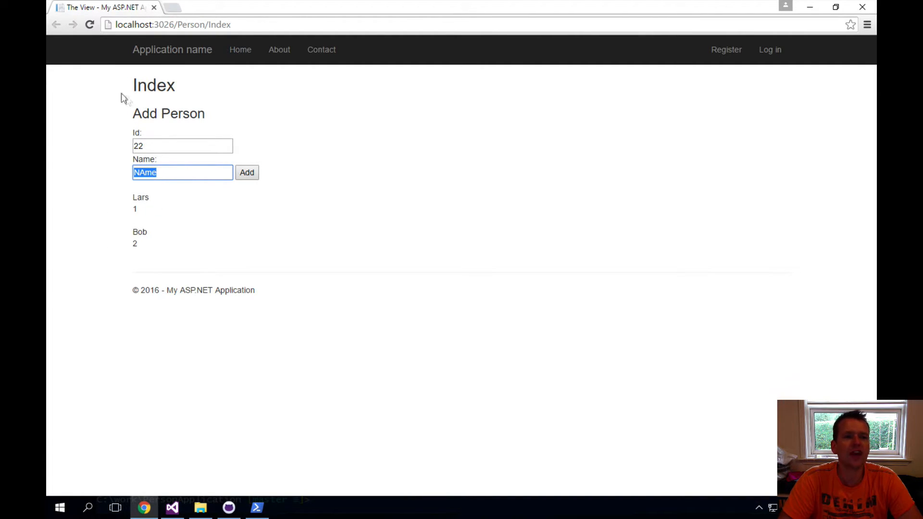
mouse_move(283, 152)
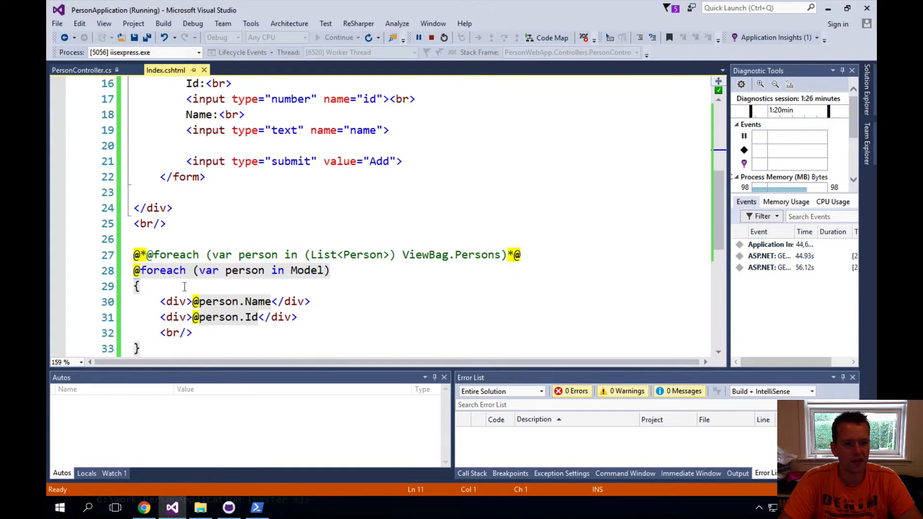
scroll(down, 3)
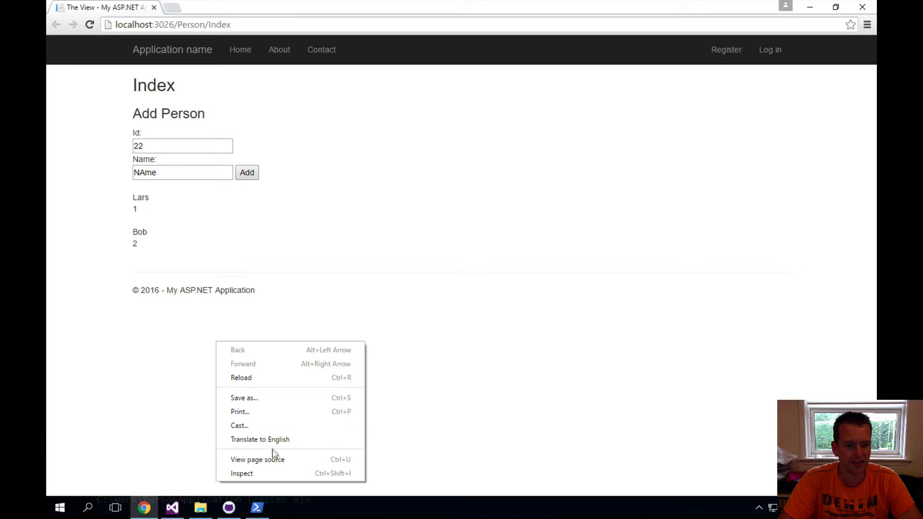
Bring up the page inspector's Elements view and expand the page body markup
click(258, 459)
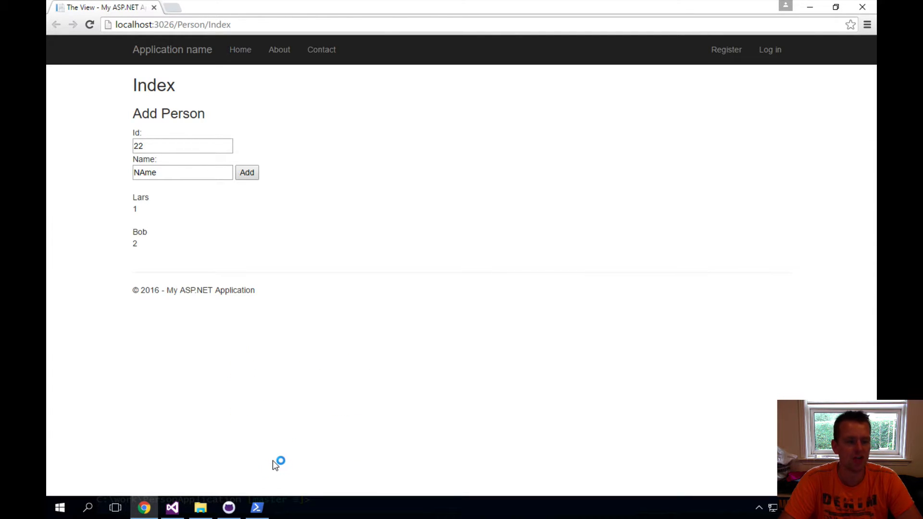
key(F12)
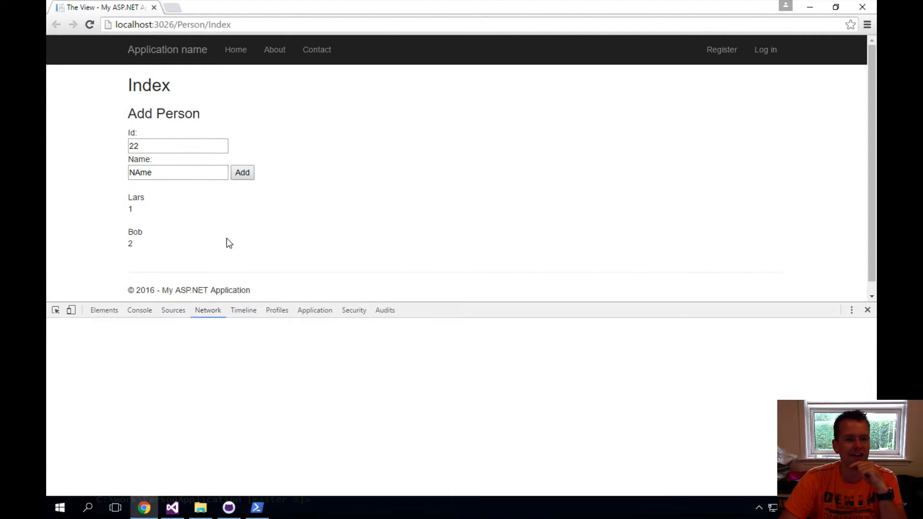
click(104, 311)
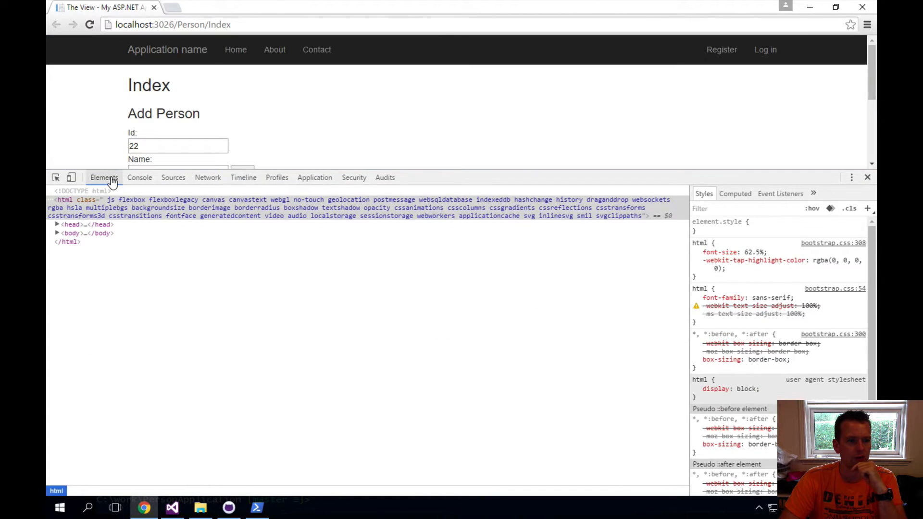
click(57, 233)
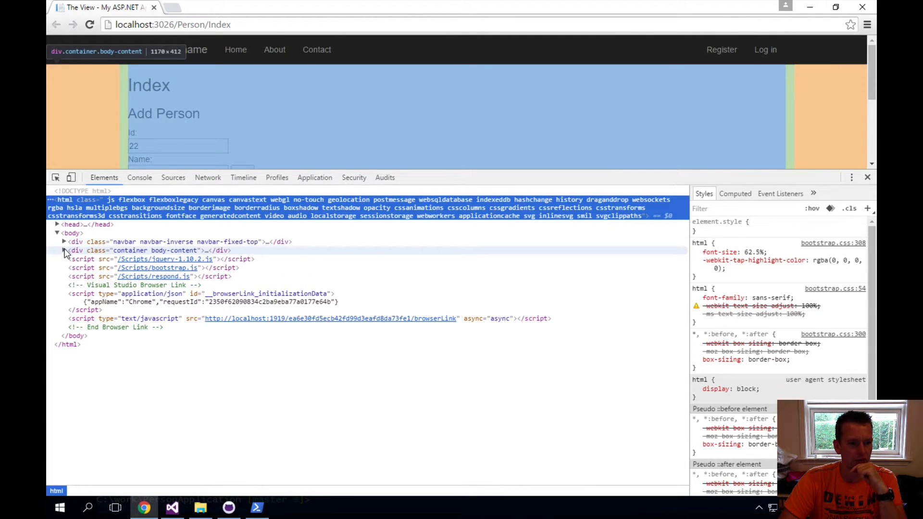
Expand the container and Add Person form markup posting to /Person/StoreData, then close DevTools
click(63, 241)
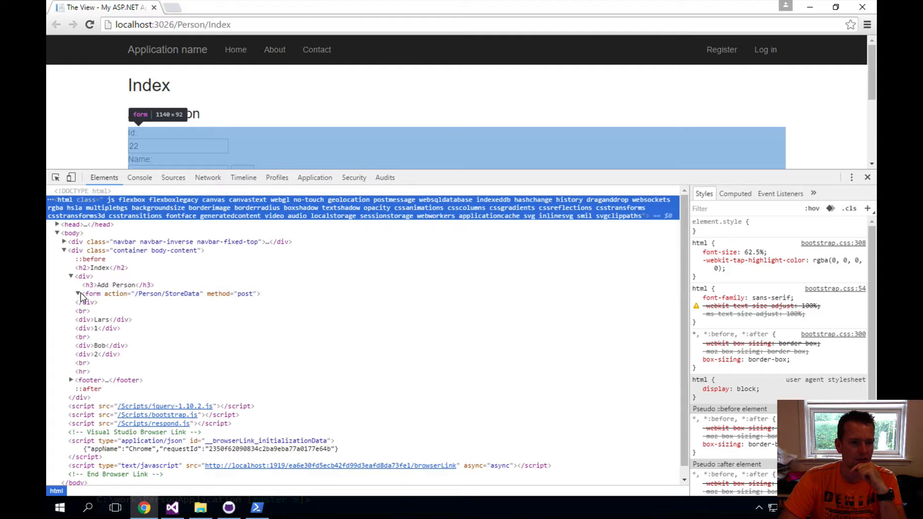
click(77, 293)
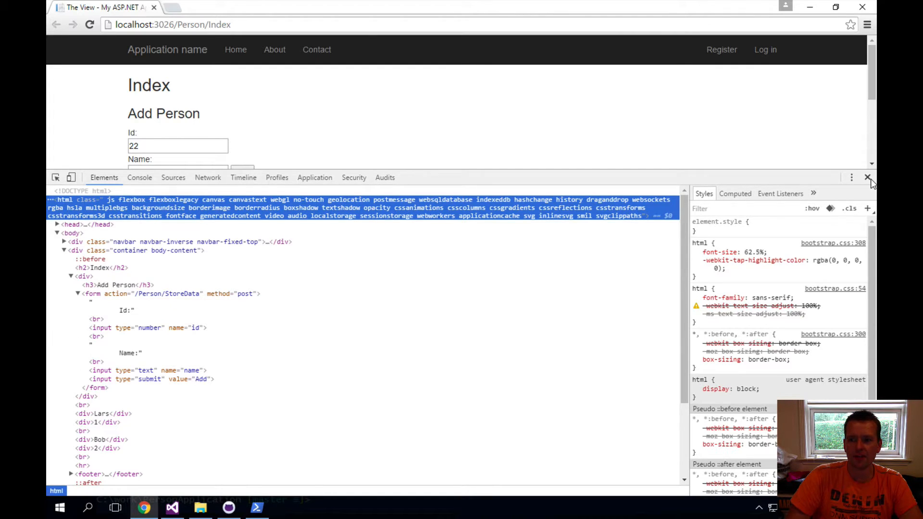
click(867, 177)
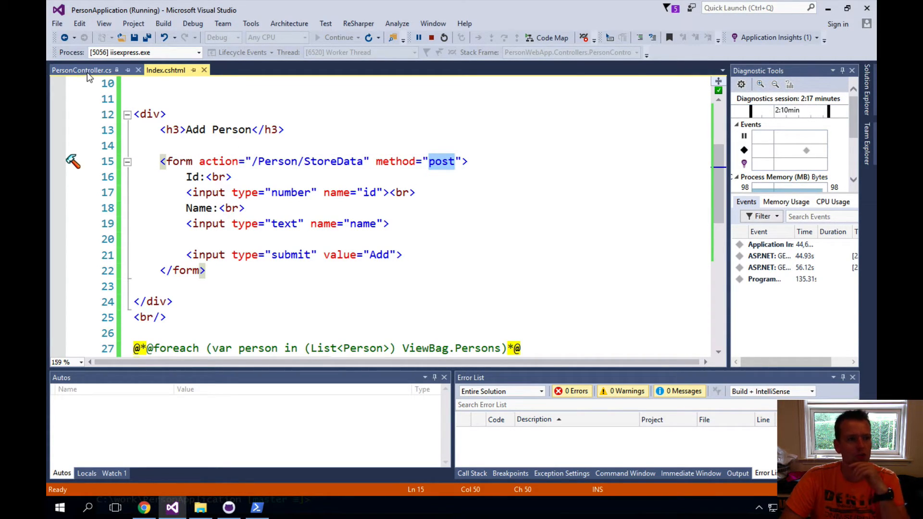
Review the StoreData action in PersonController.cs, then return to Index.cshtml
click(83, 70)
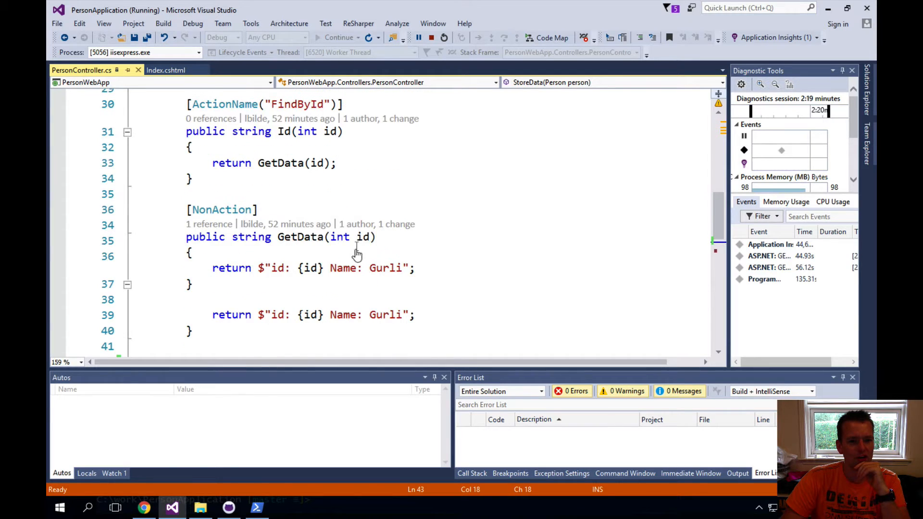
scroll(down, 3)
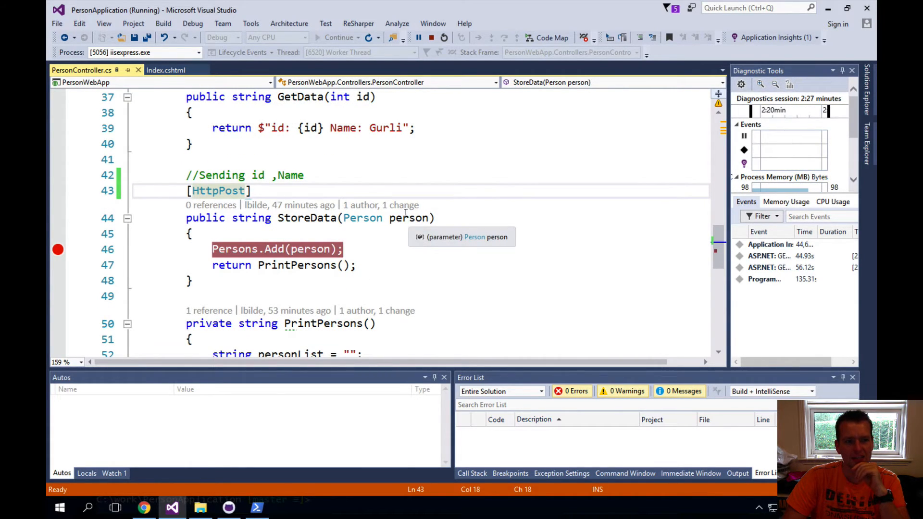
click(165, 70)
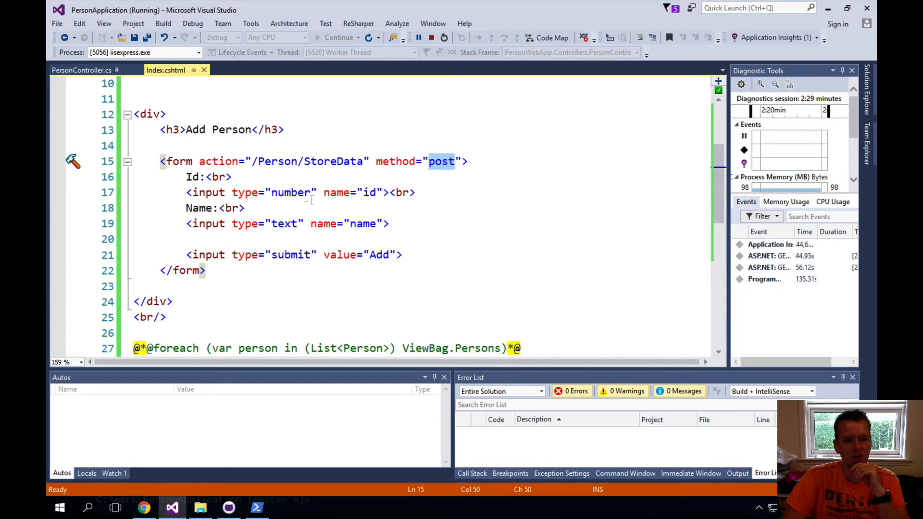
Point out the id input's name and number type and the name input's text type
triple_click(288, 192)
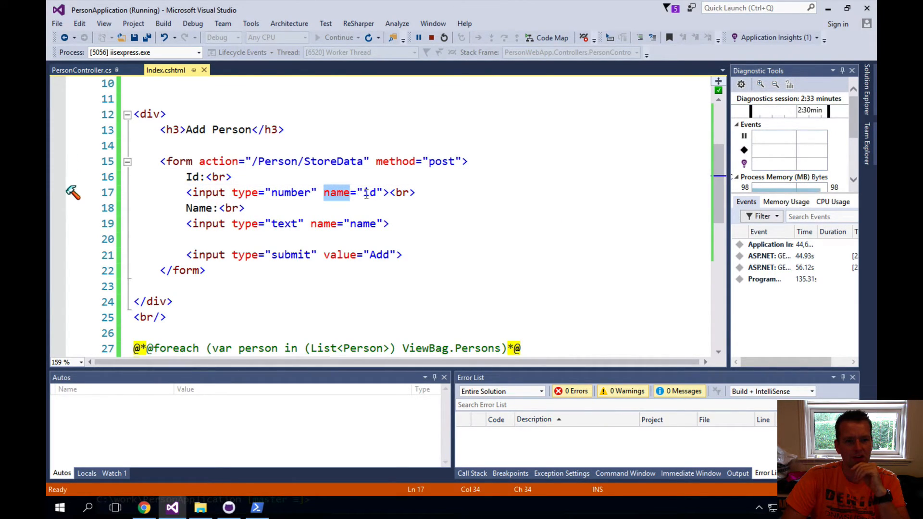
double_click(290, 193)
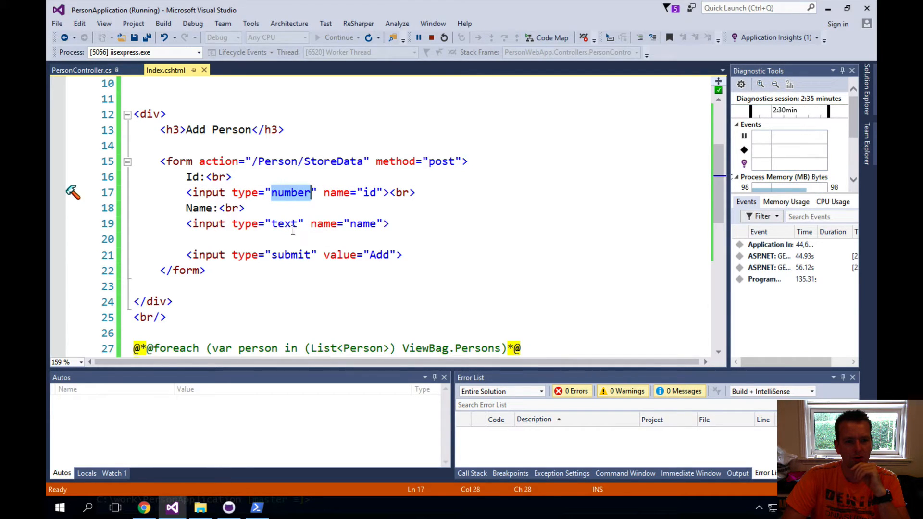
click(268, 224)
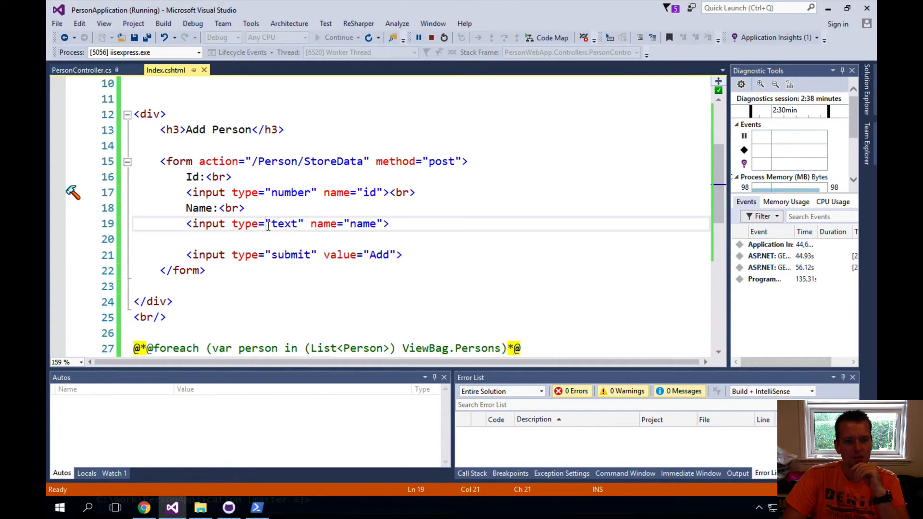
double_click(364, 224)
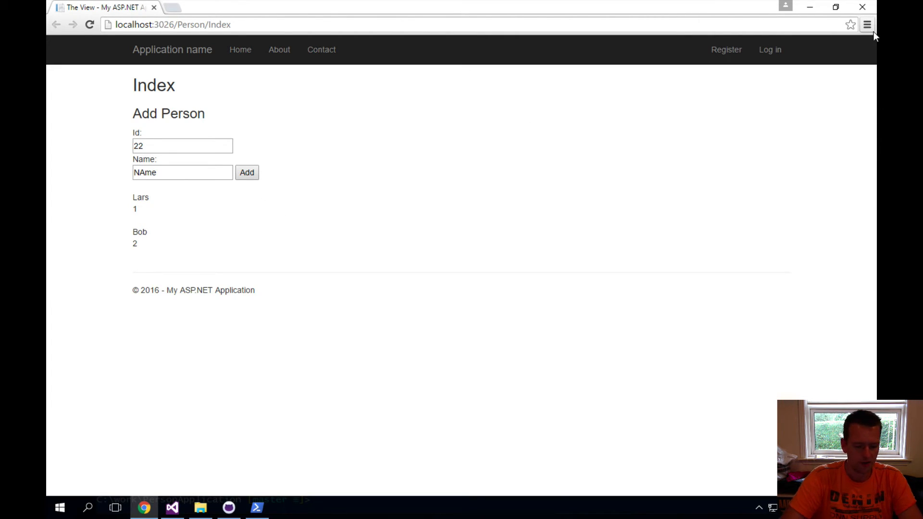
With the Network panel watching, submit a new person Claus with Id 22 to StoreData
key(F12)
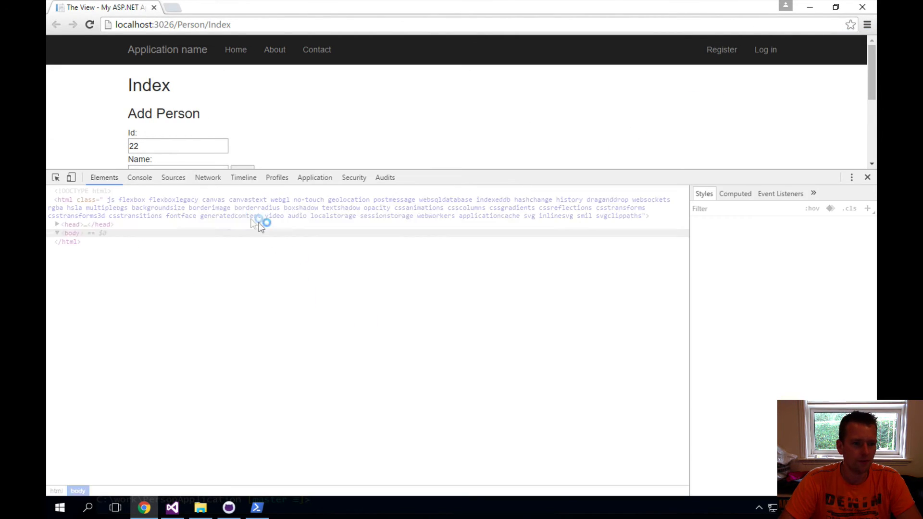
click(207, 177)
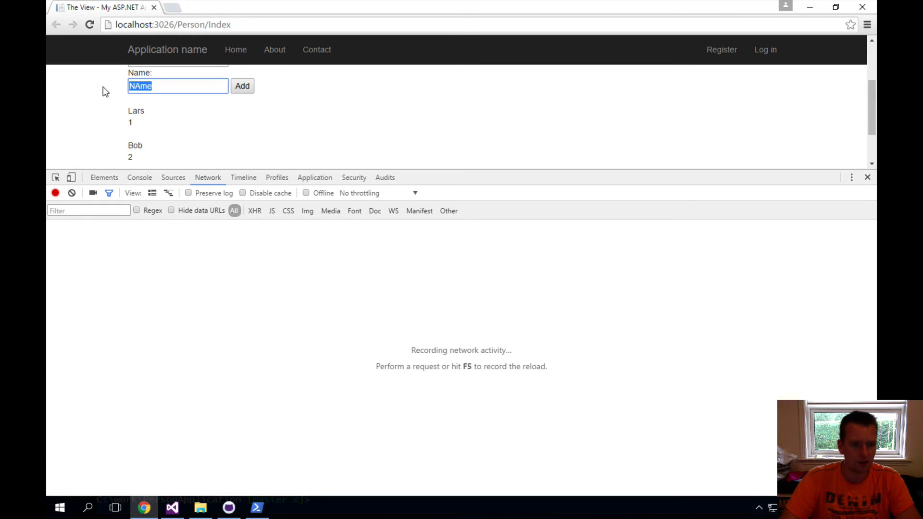
text(Claus)
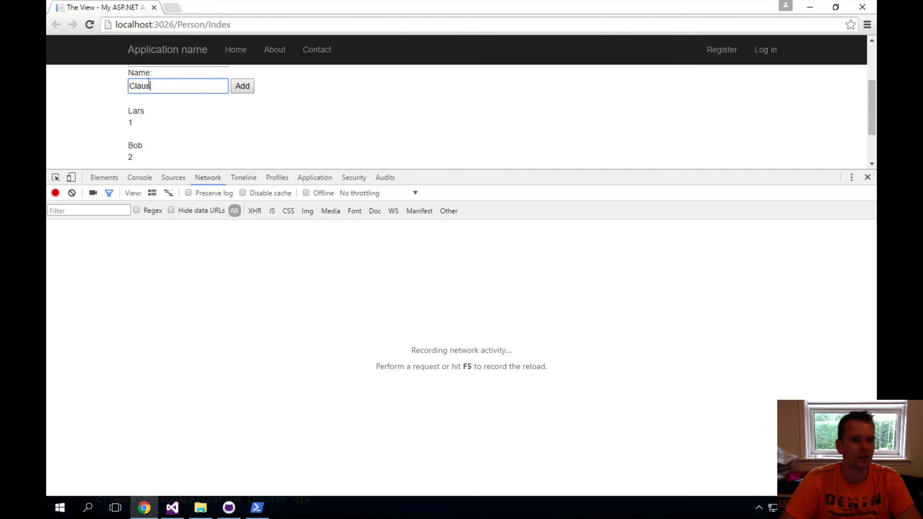
click(243, 85)
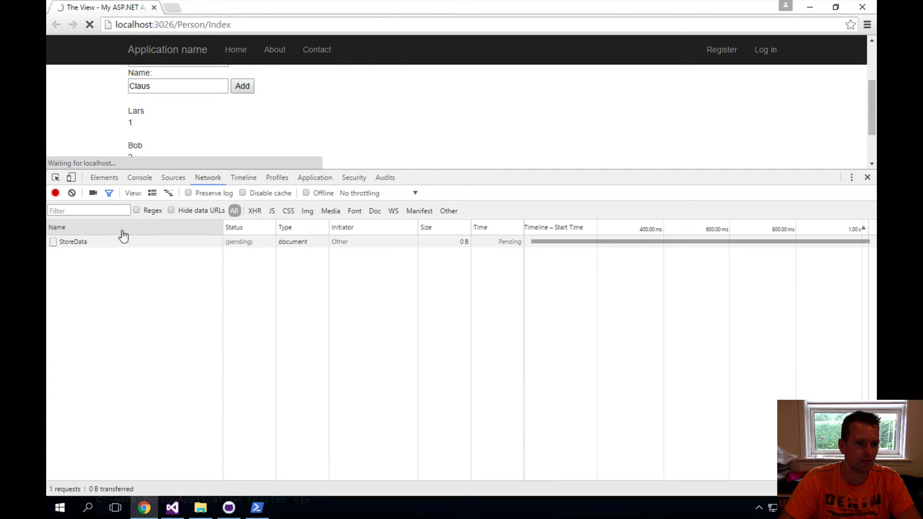
Inspect the StoreData request's headers and continue past the breakpoint so Claus is listed
click(73, 242)
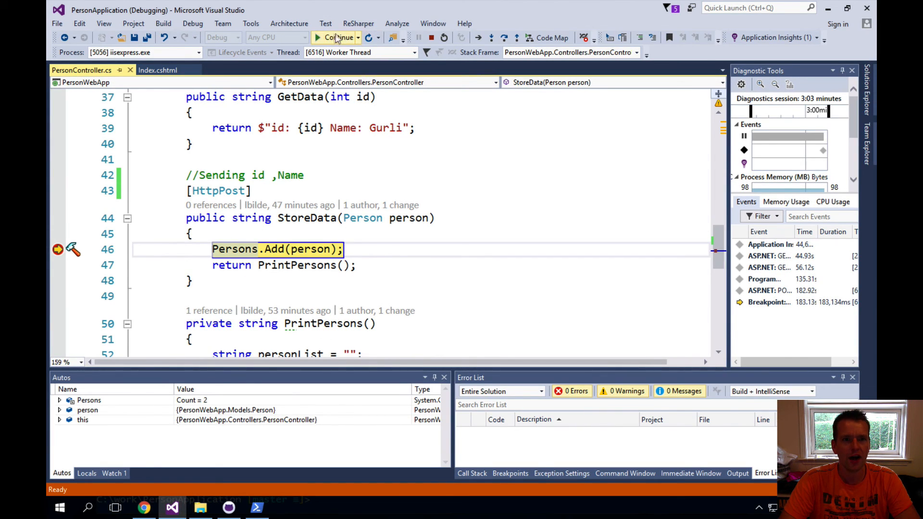
click(336, 37)
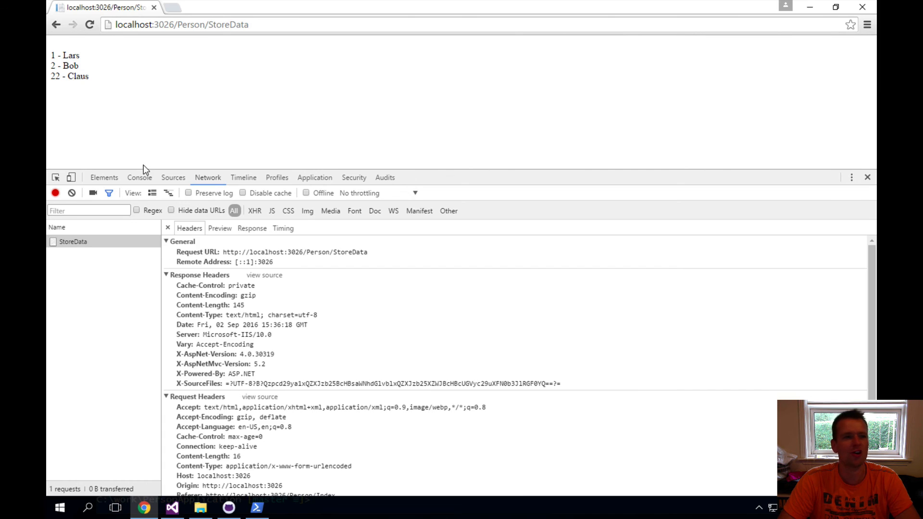